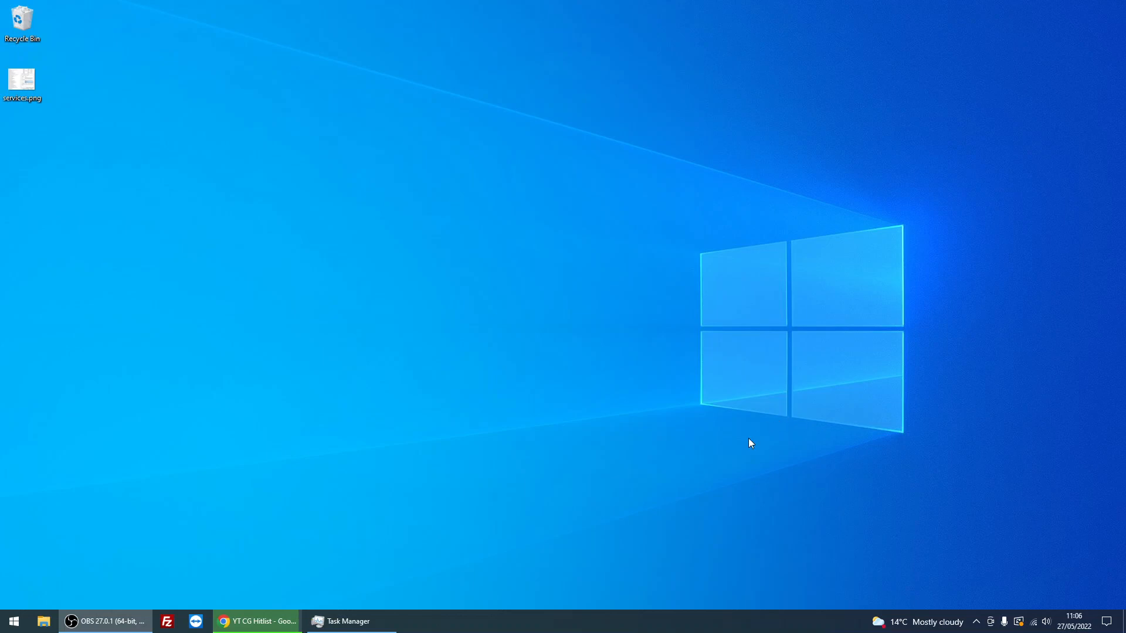
mouse_move(646, 366)
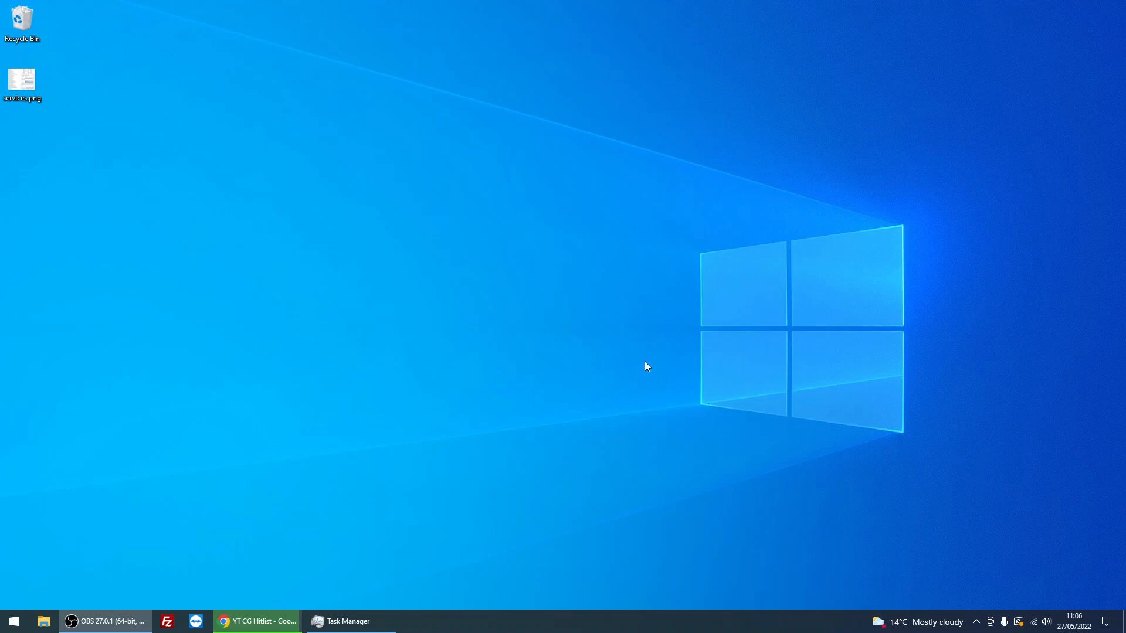
mouse_move(43, 575)
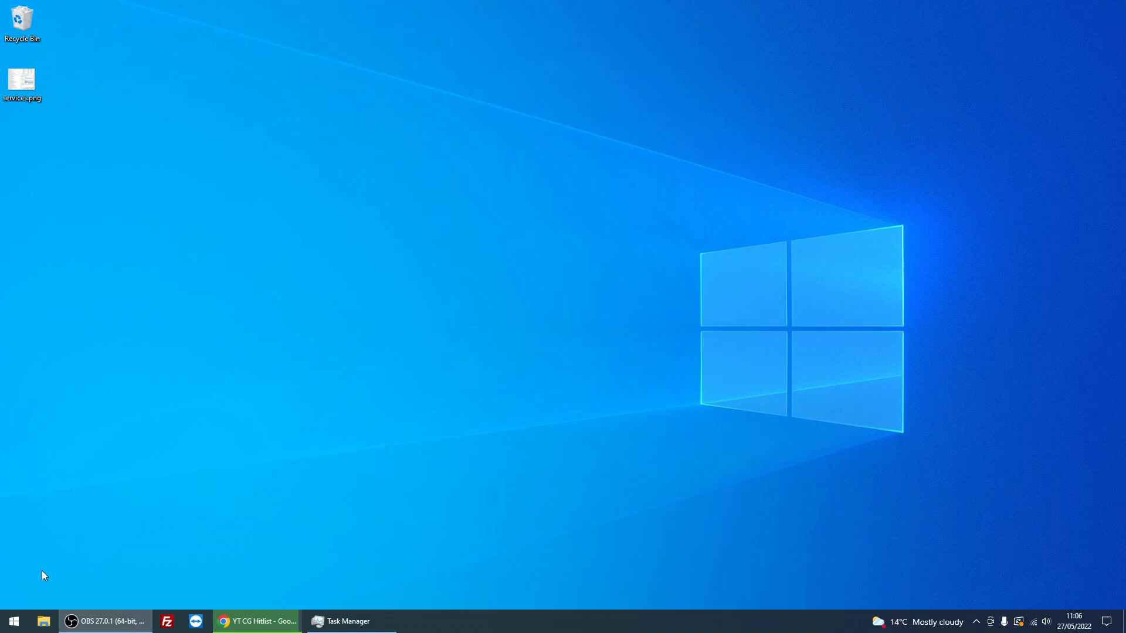
Search the Start menu for 'gp' to launch the Local Group Policy Editor.
click(13, 621)
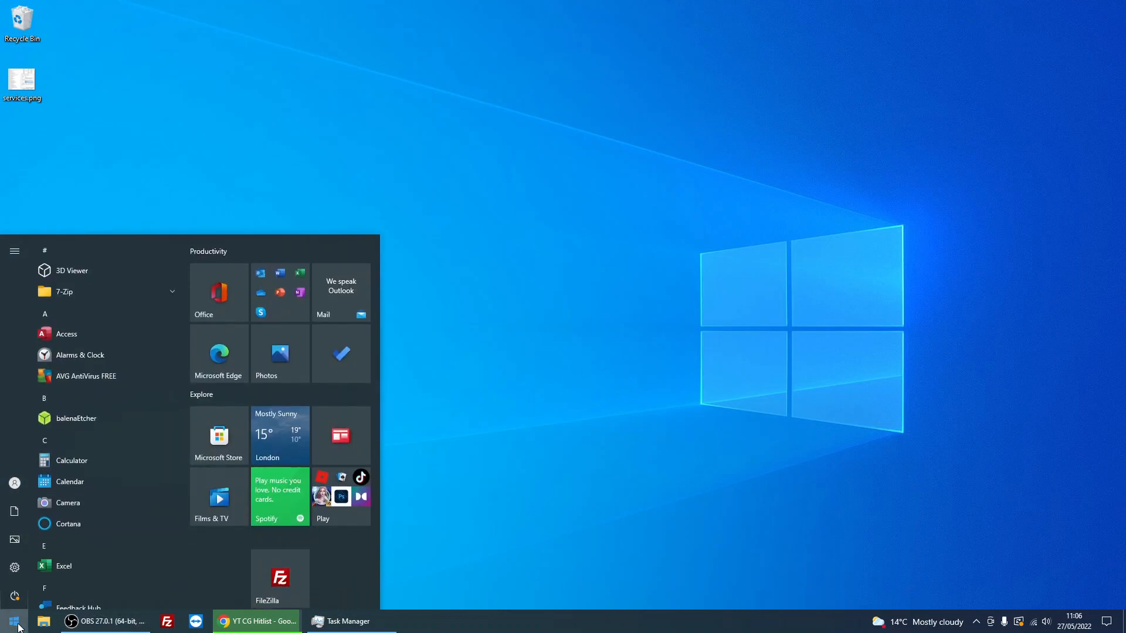
text(gp)
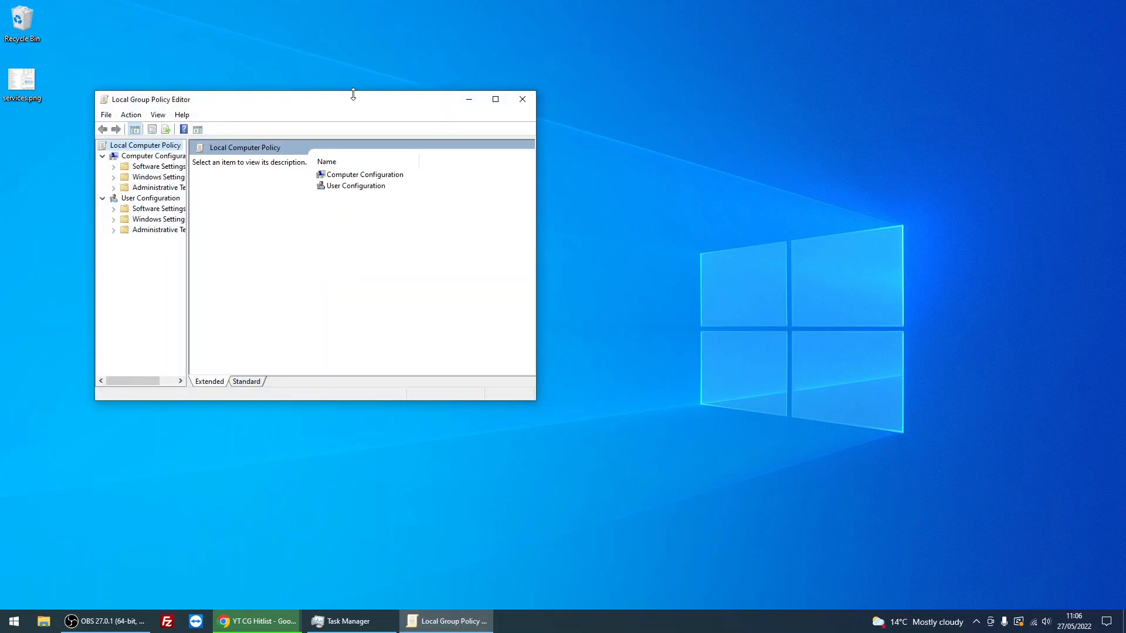
Maximise the editor and browse Computer Configuration > Administrative Templates to the Windows Installer folder.
click(495, 99)
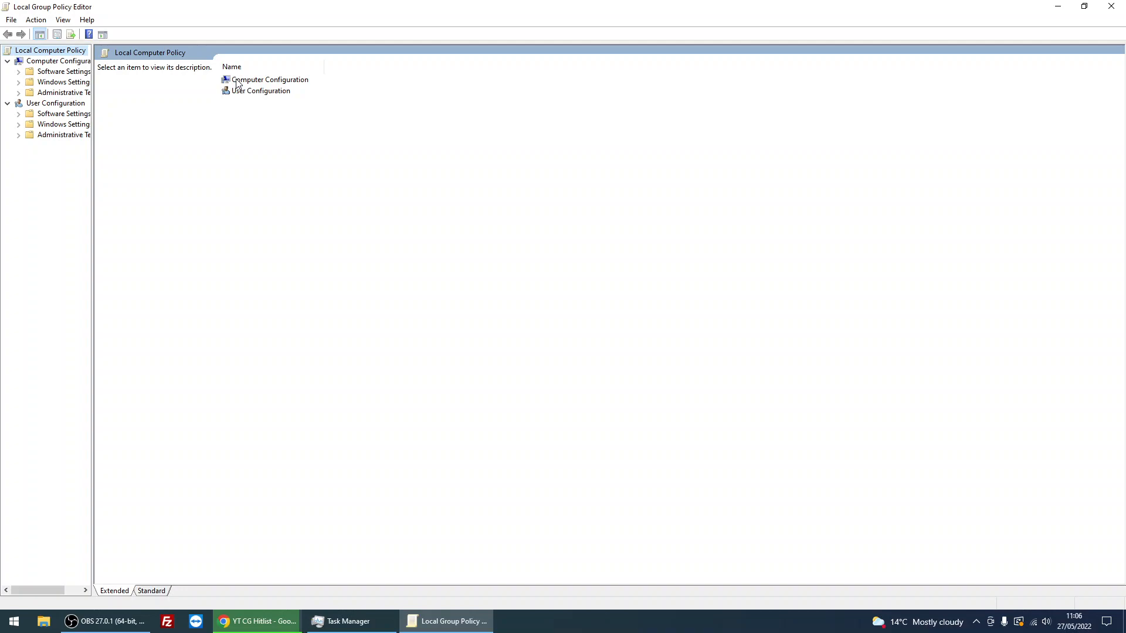
click(269, 79)
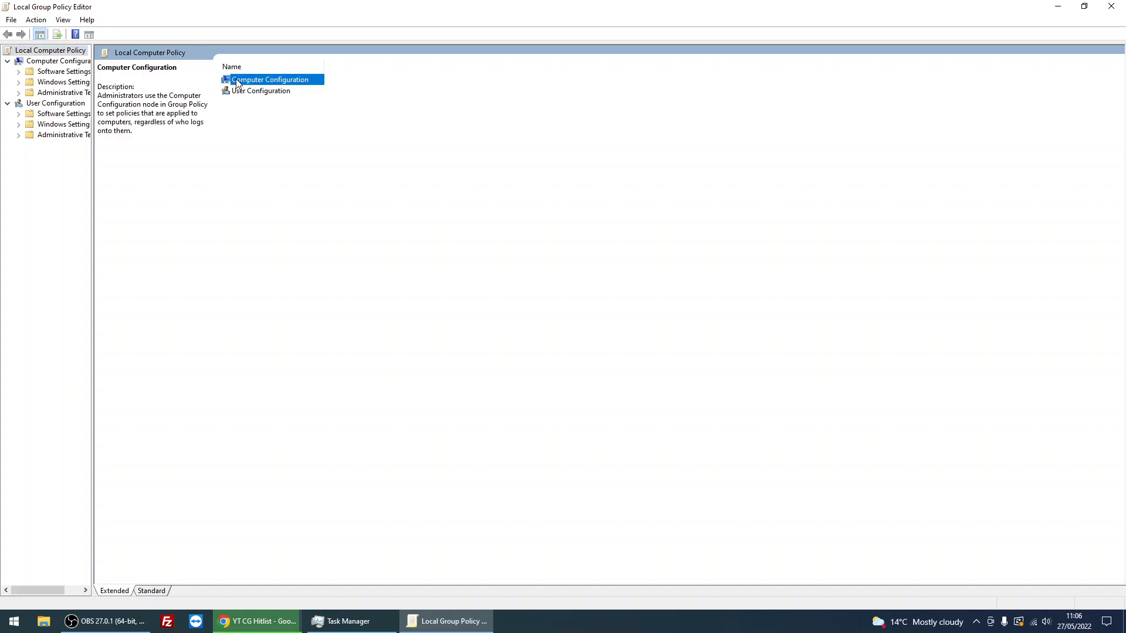
double_click(270, 79)
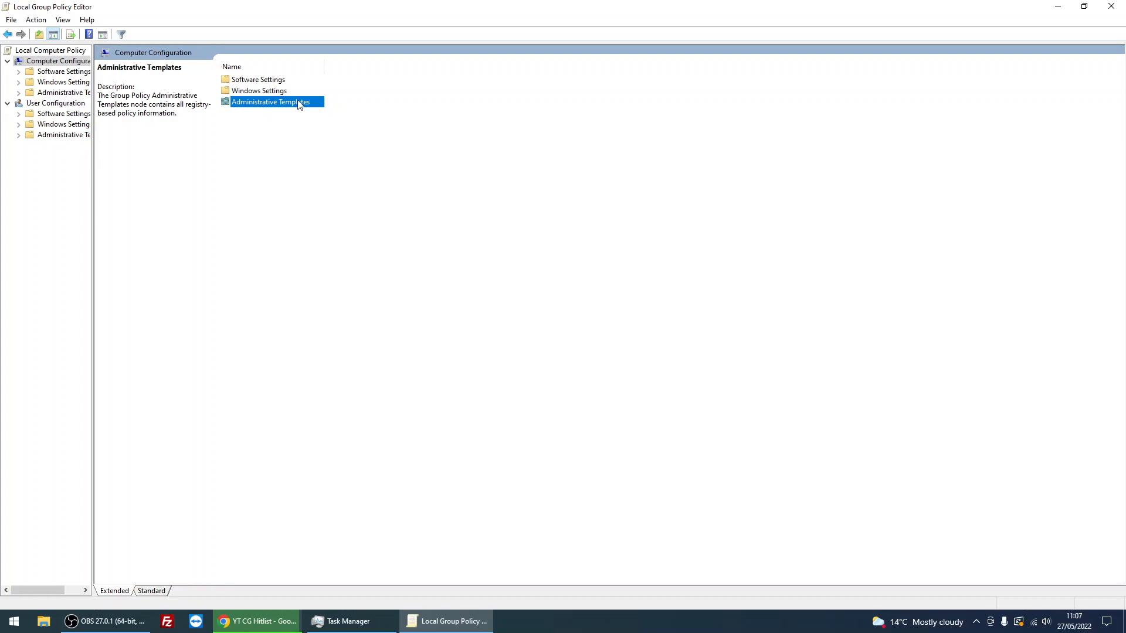
double_click(271, 101)
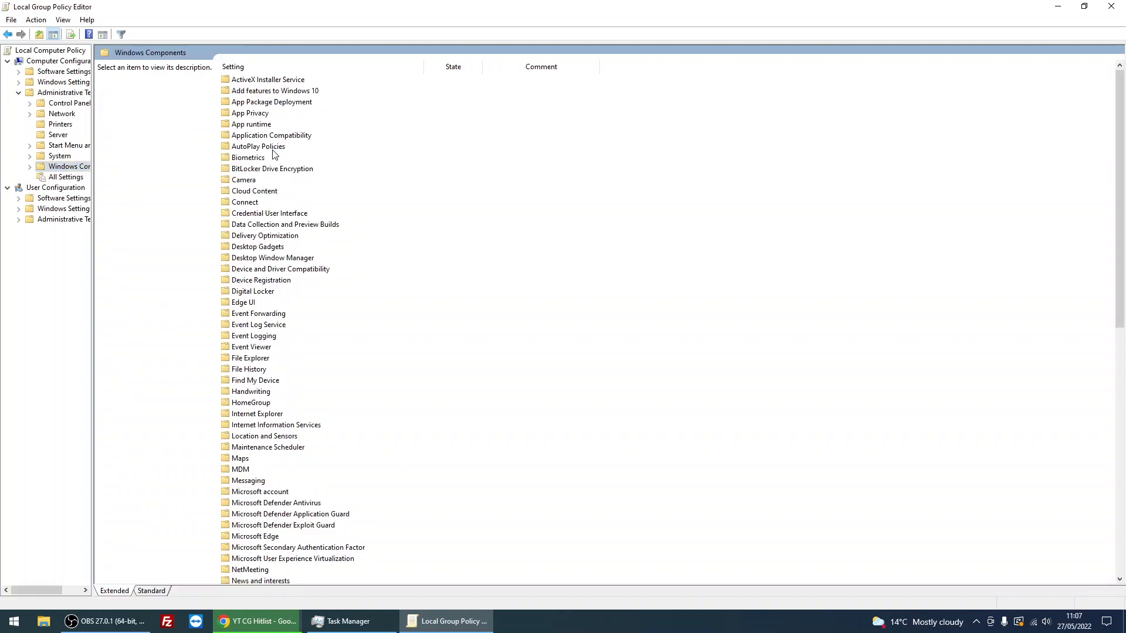
scroll(down, 3)
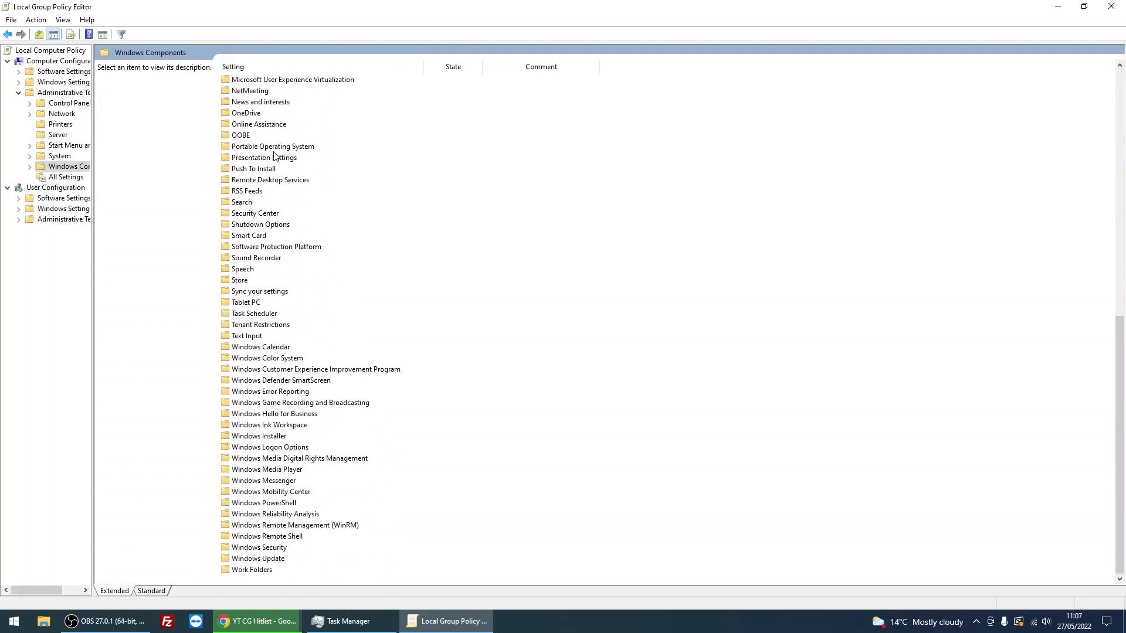
mouse_move(273, 441)
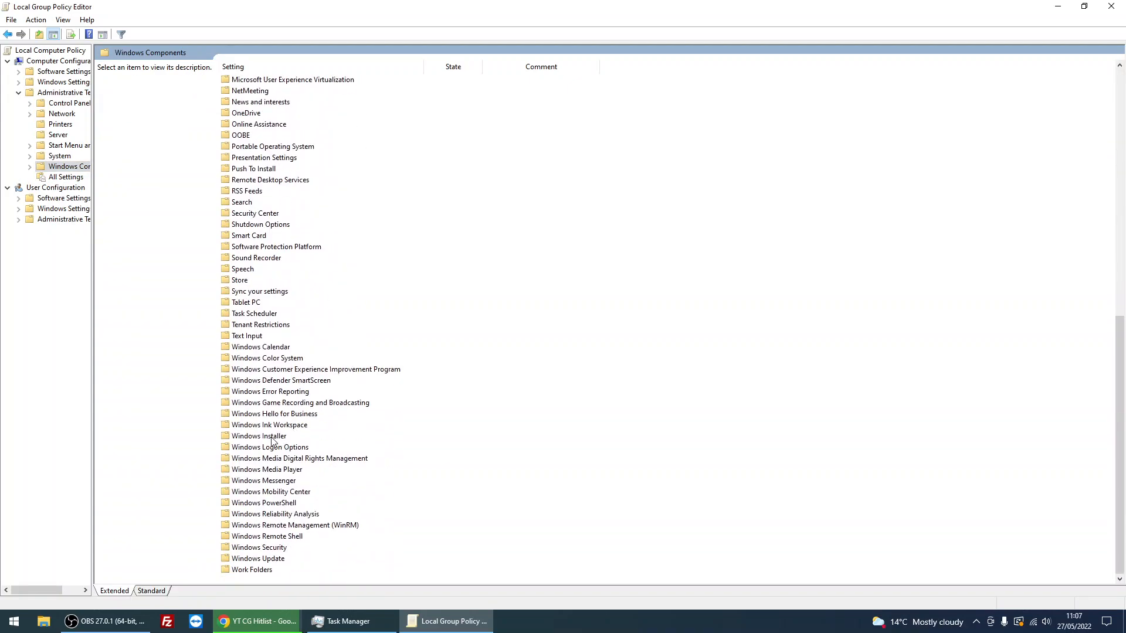
click(259, 436)
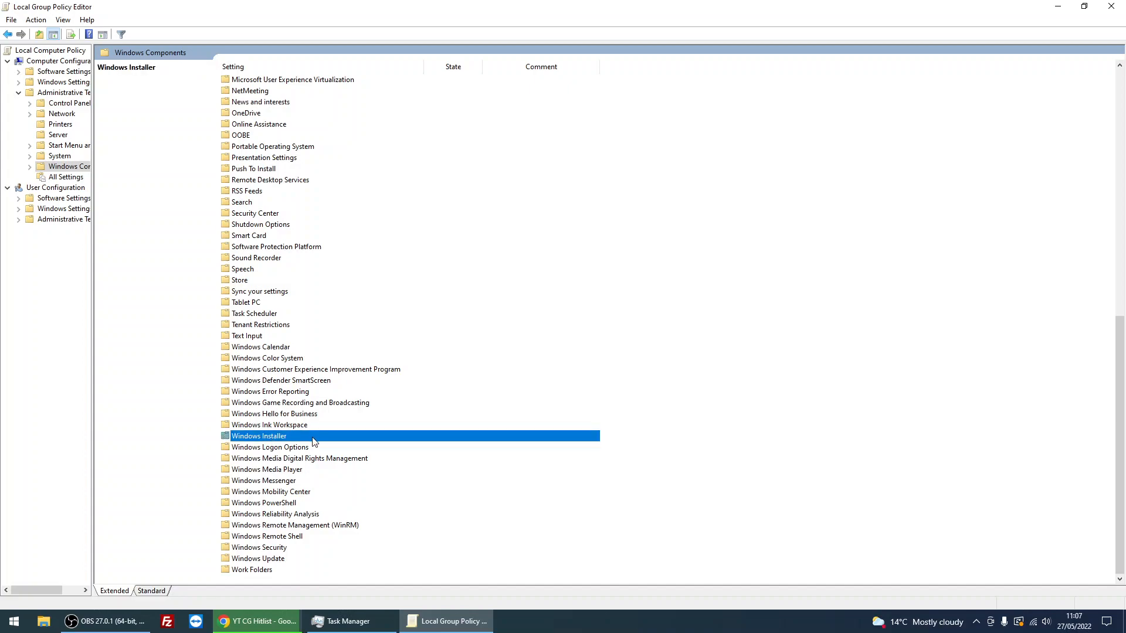
Open the Windows Installer folder, sort settings by name, and open Turn off Windows Installer.
double_click(259, 435)
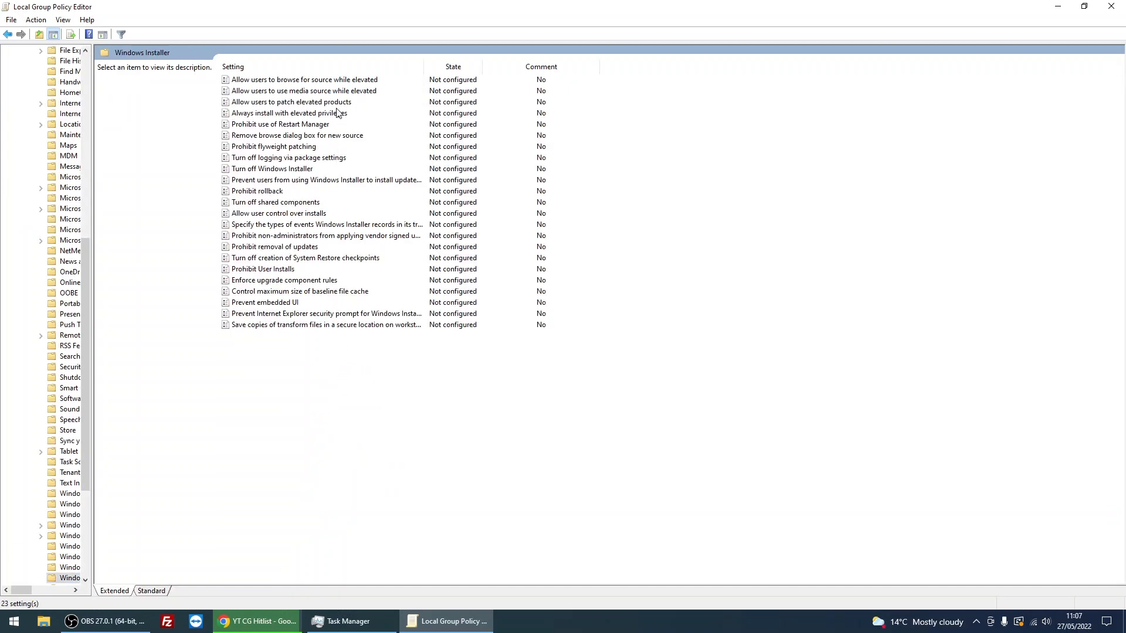
click(232, 67)
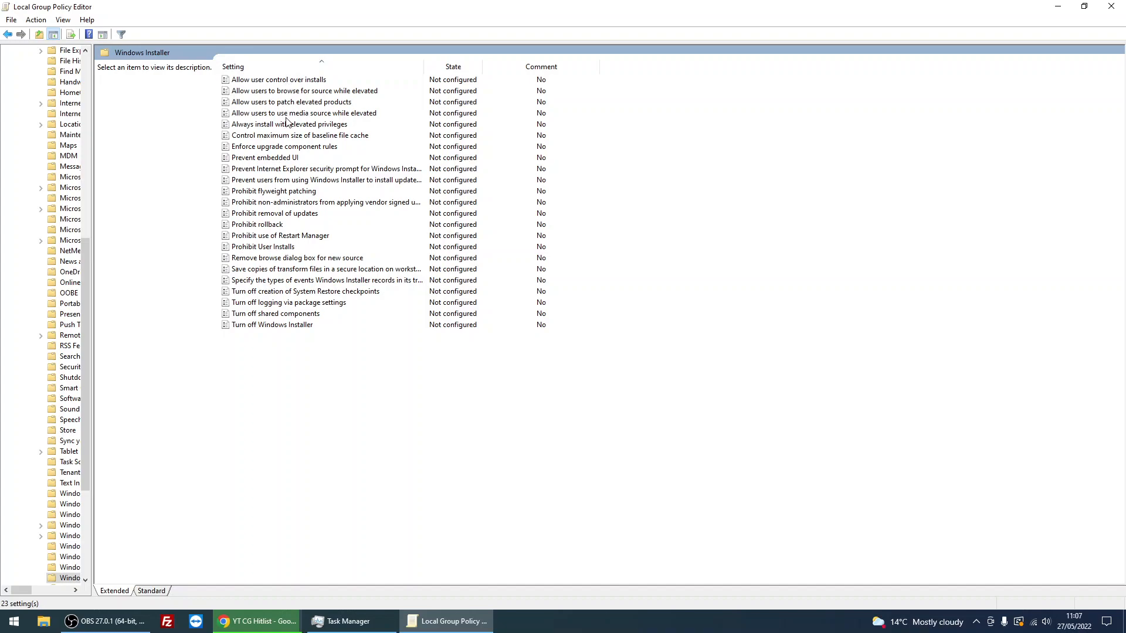
mouse_move(246, 340)
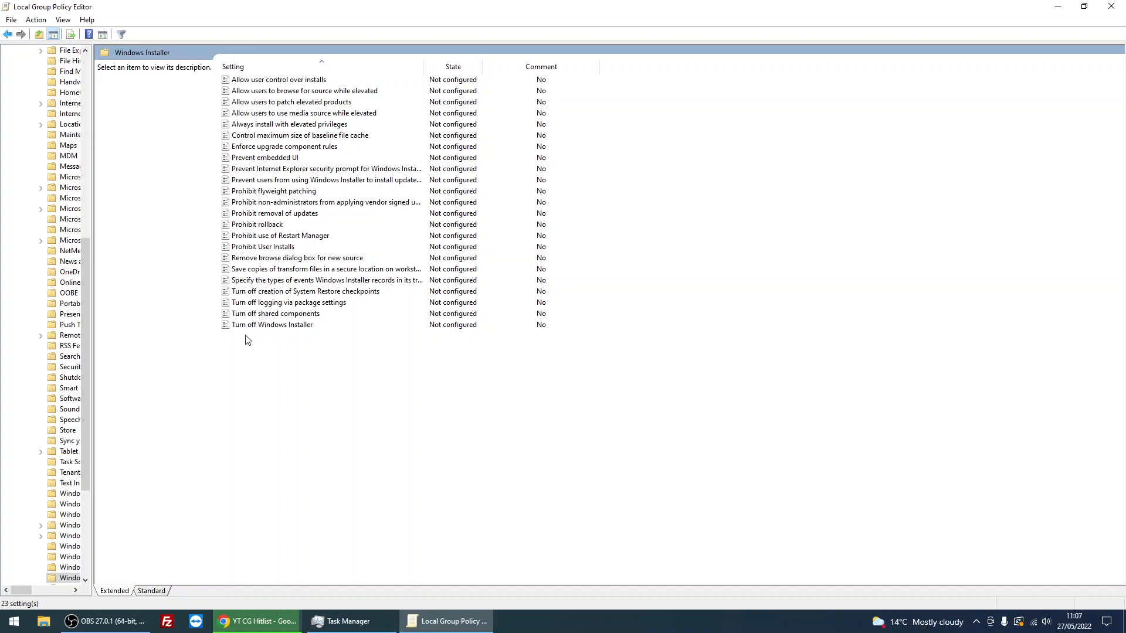
click(272, 324)
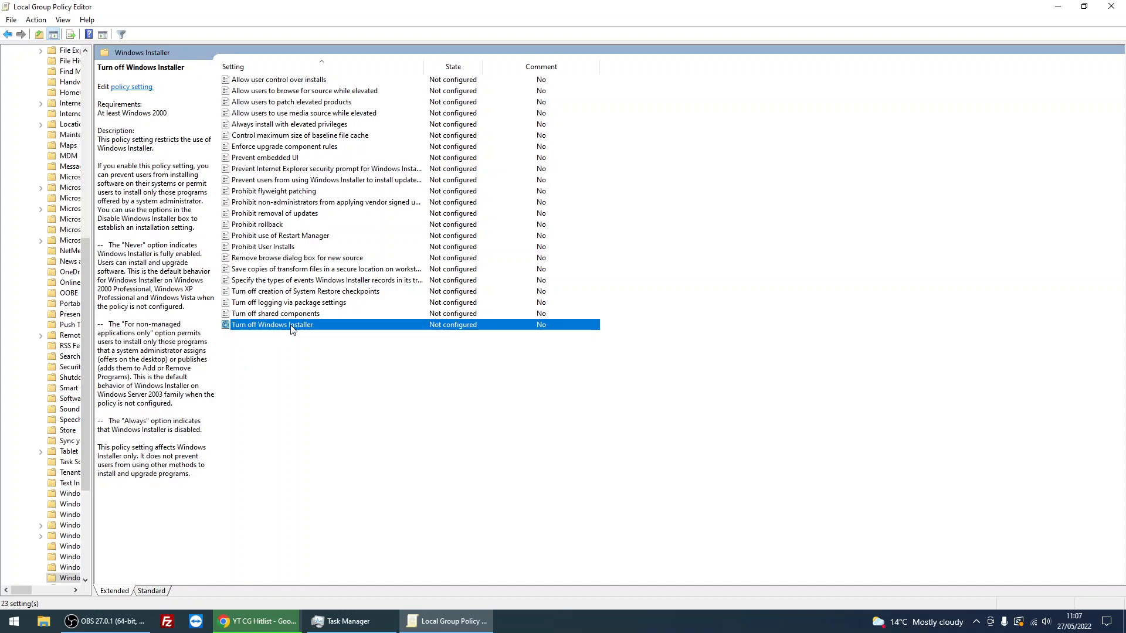
double_click(272, 325)
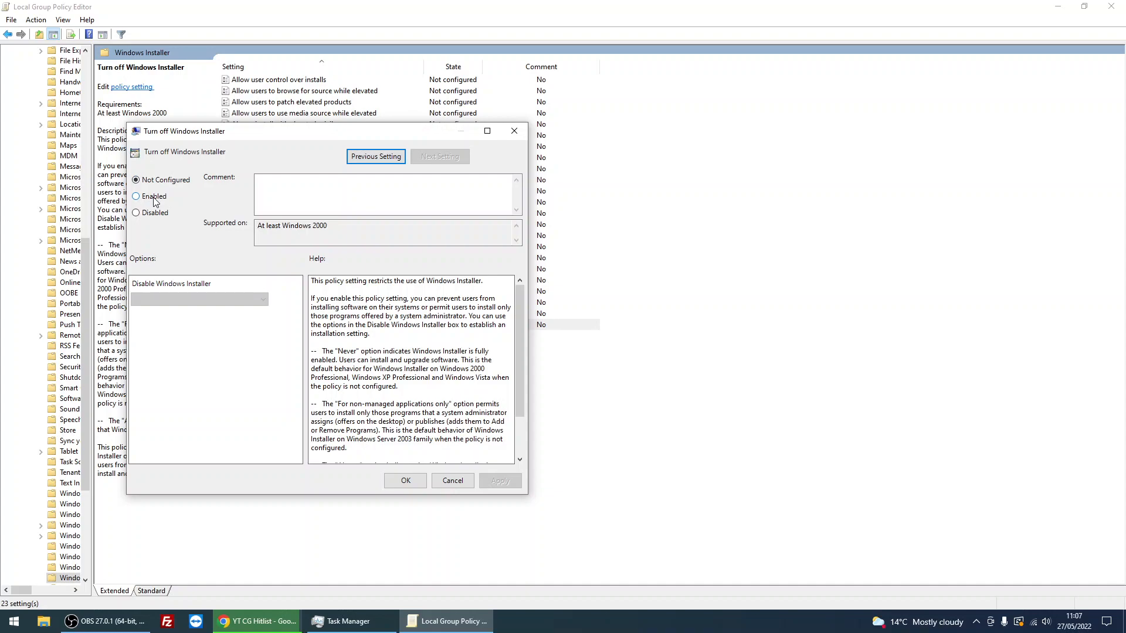
Set the Turn off Windows Installer policy to Enabled.
click(136, 196)
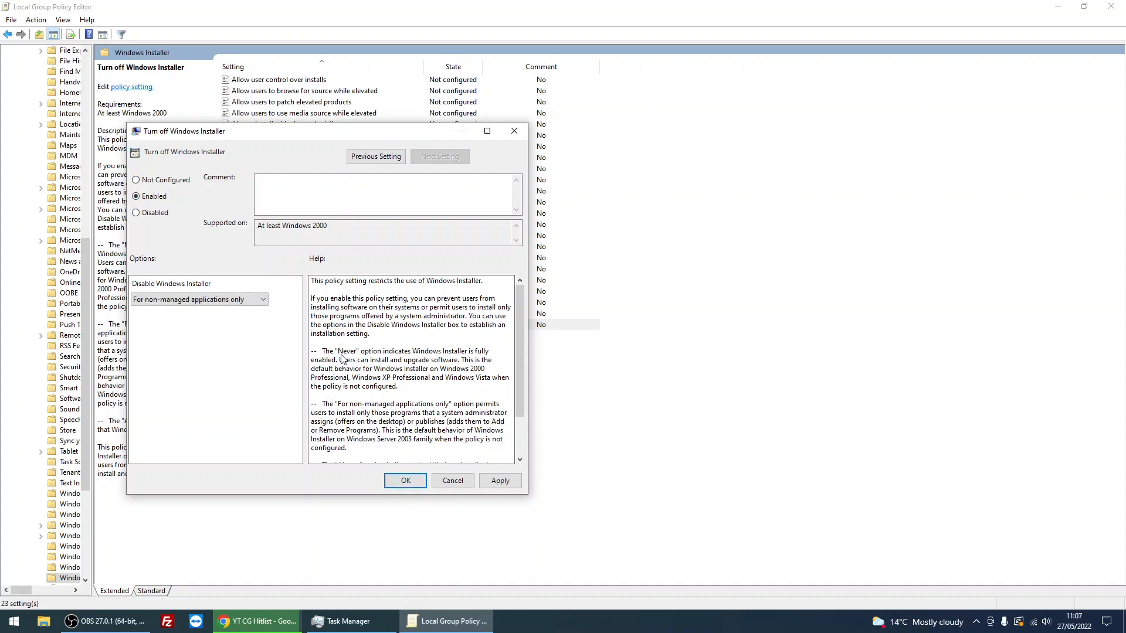
mouse_move(329, 306)
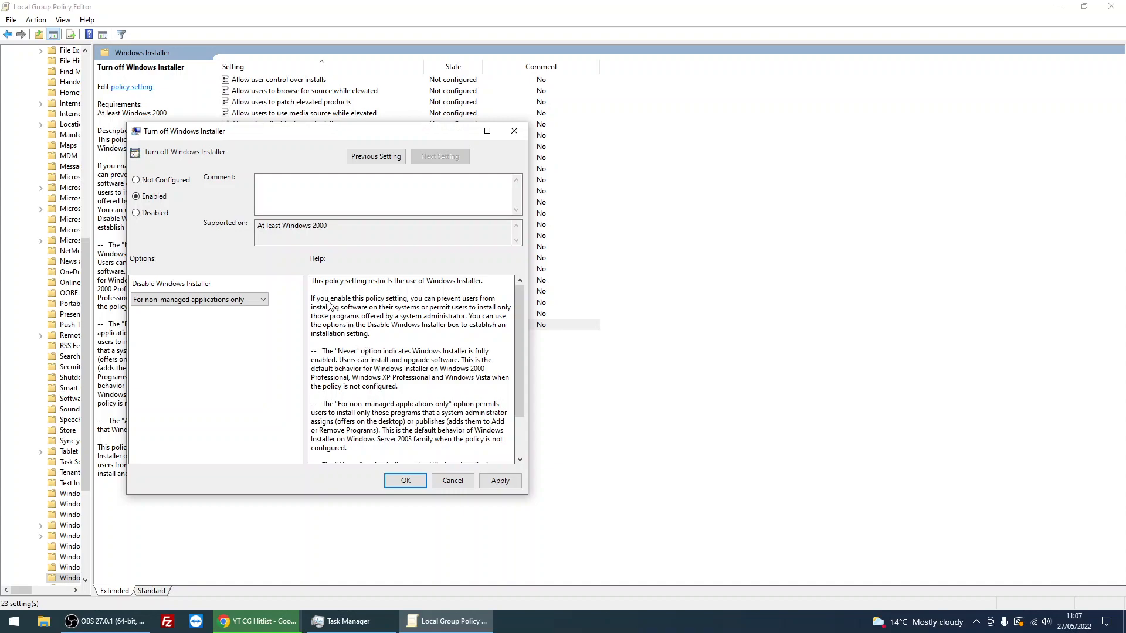
mouse_move(383, 305)
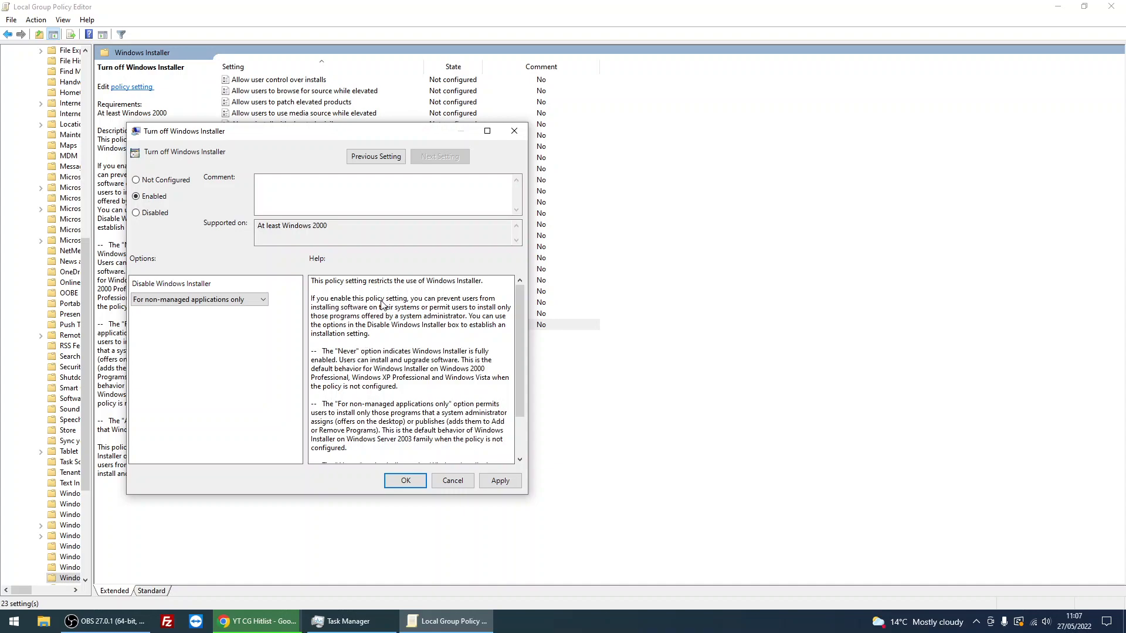
mouse_move(362, 309)
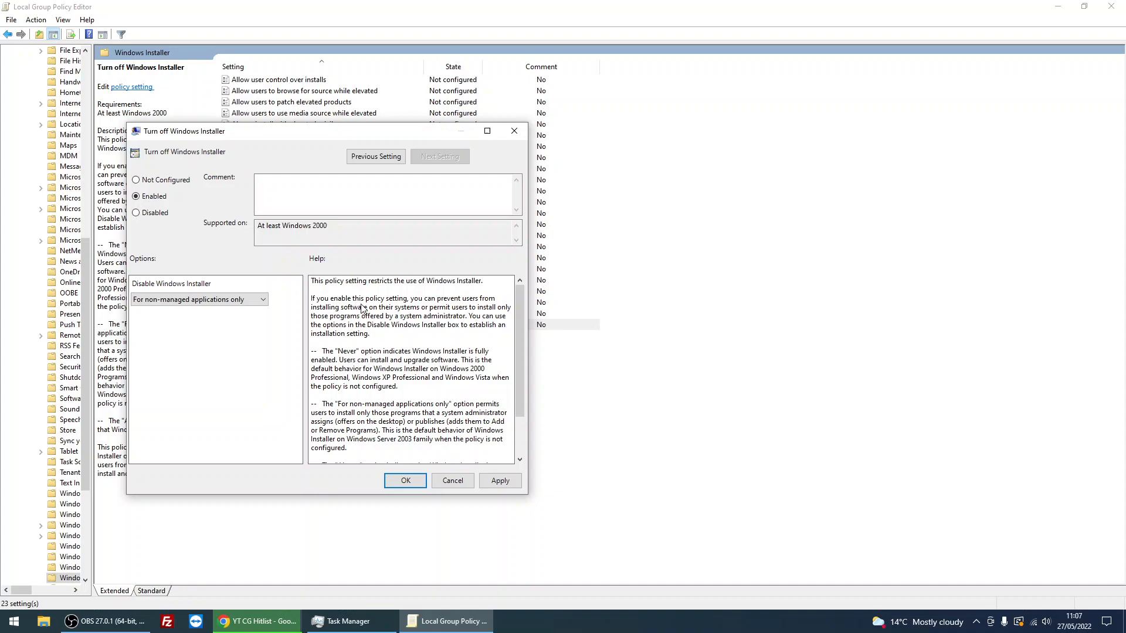
mouse_move(459, 312)
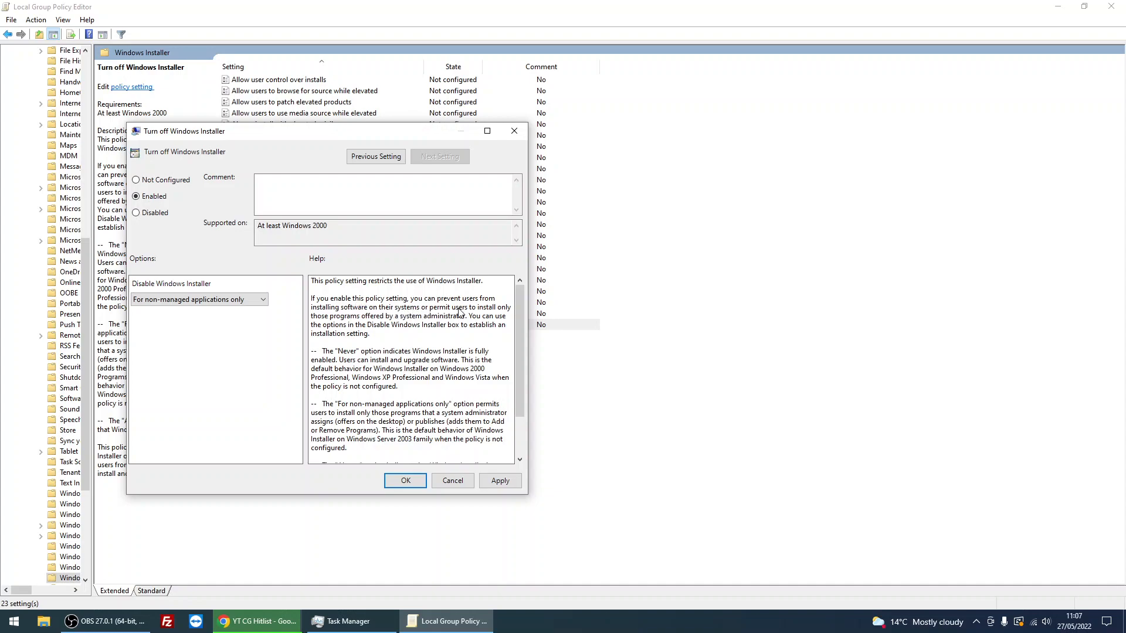
mouse_move(363, 326)
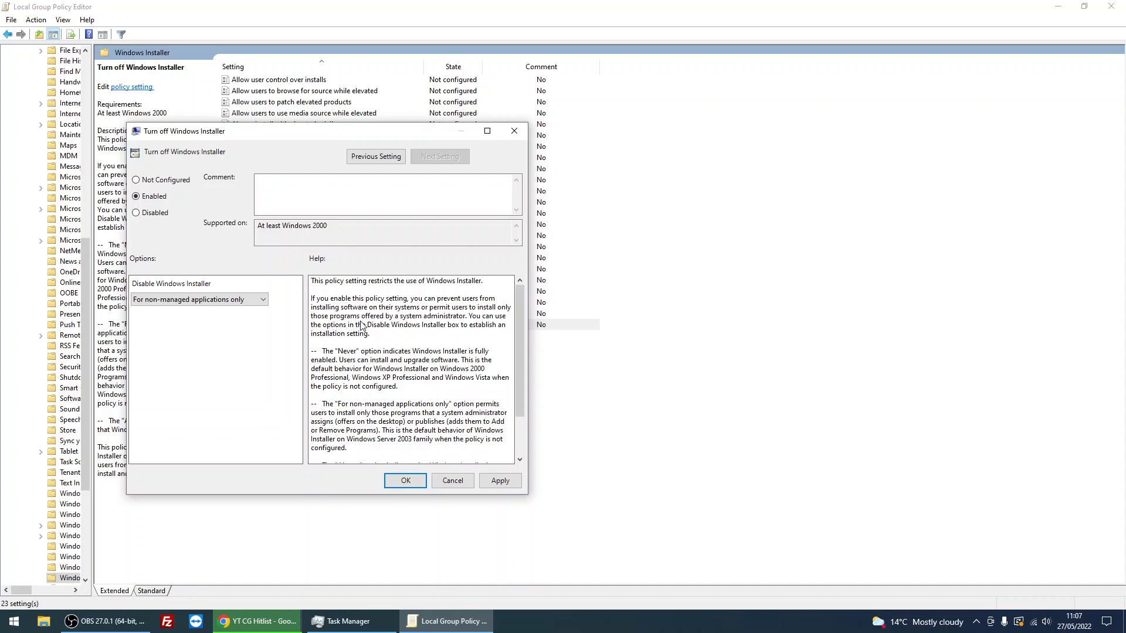
mouse_move(409, 327)
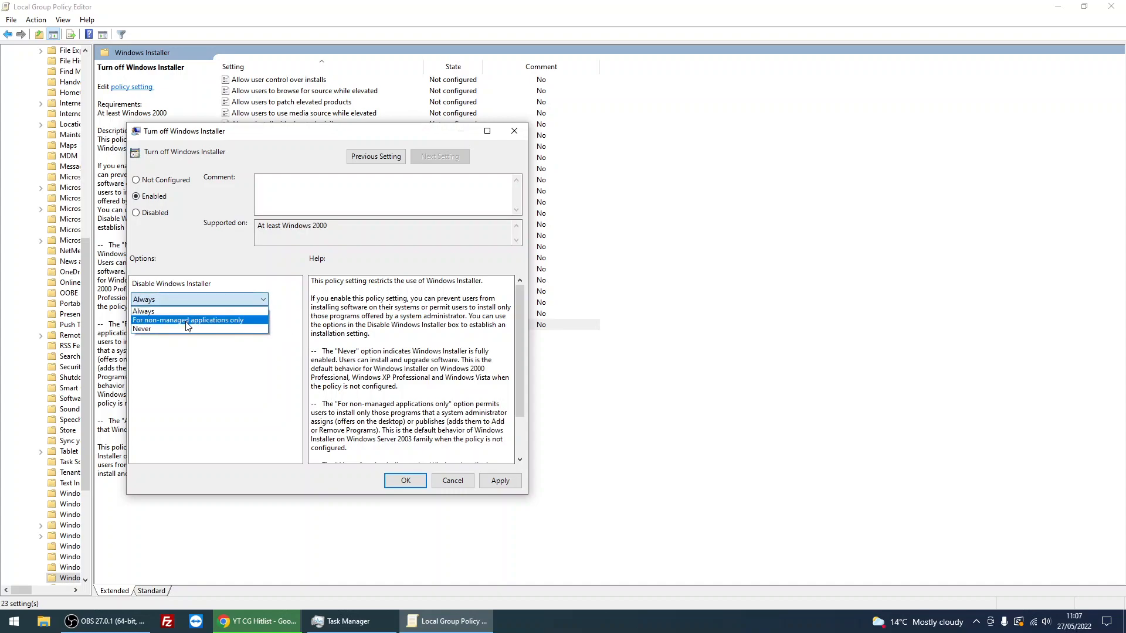
Choose 'Always' for Disable Windows Installer and confirm with OK.
click(190, 320)
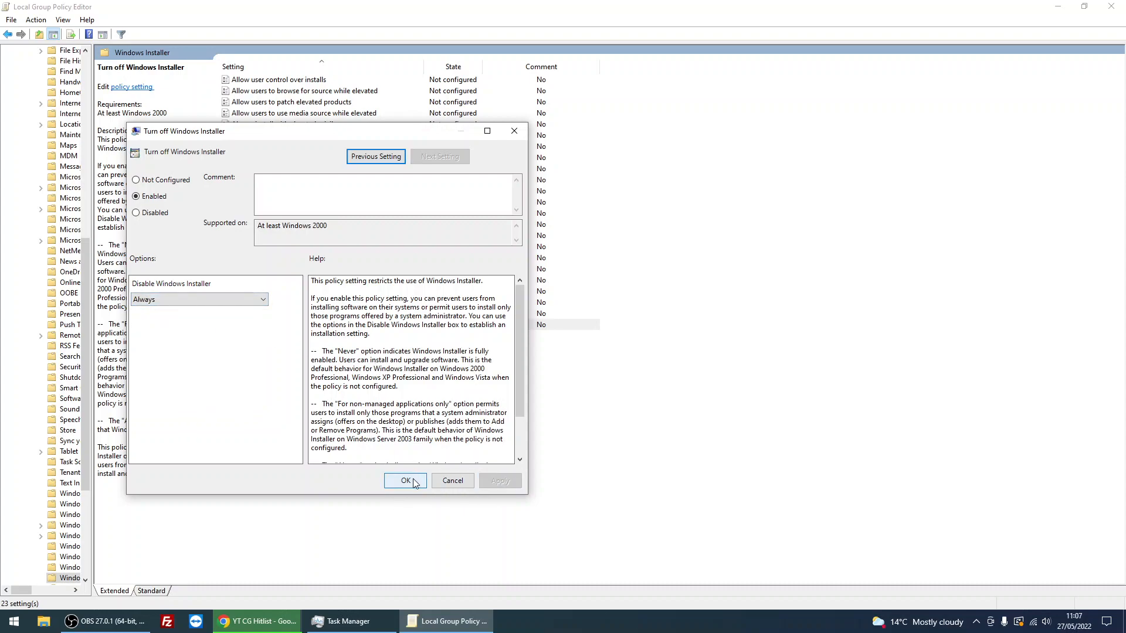
click(404, 480)
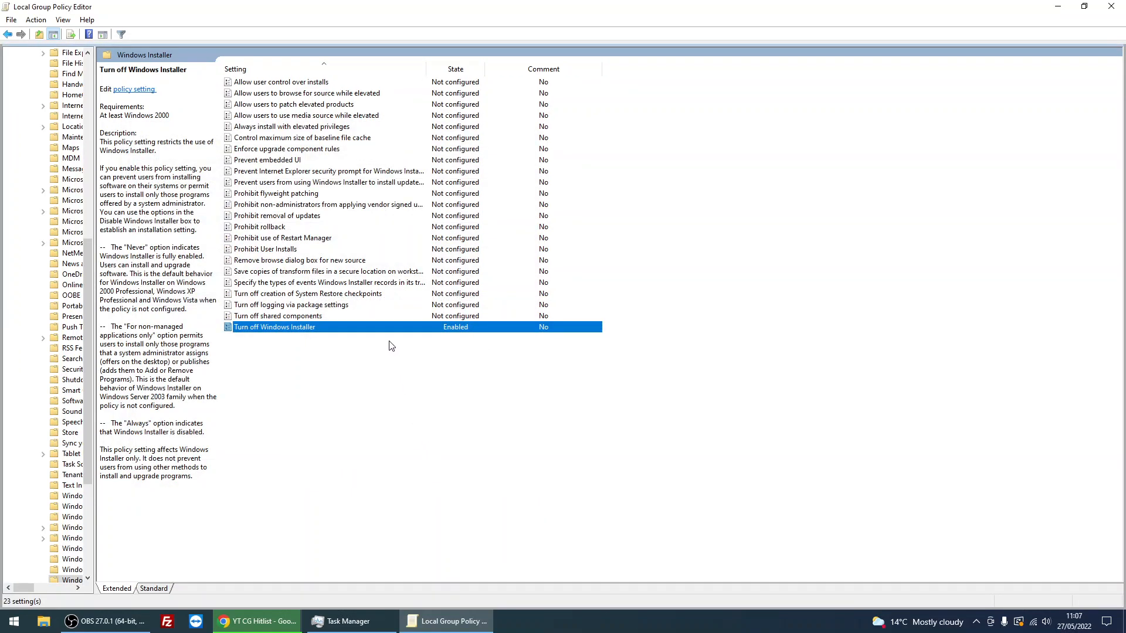